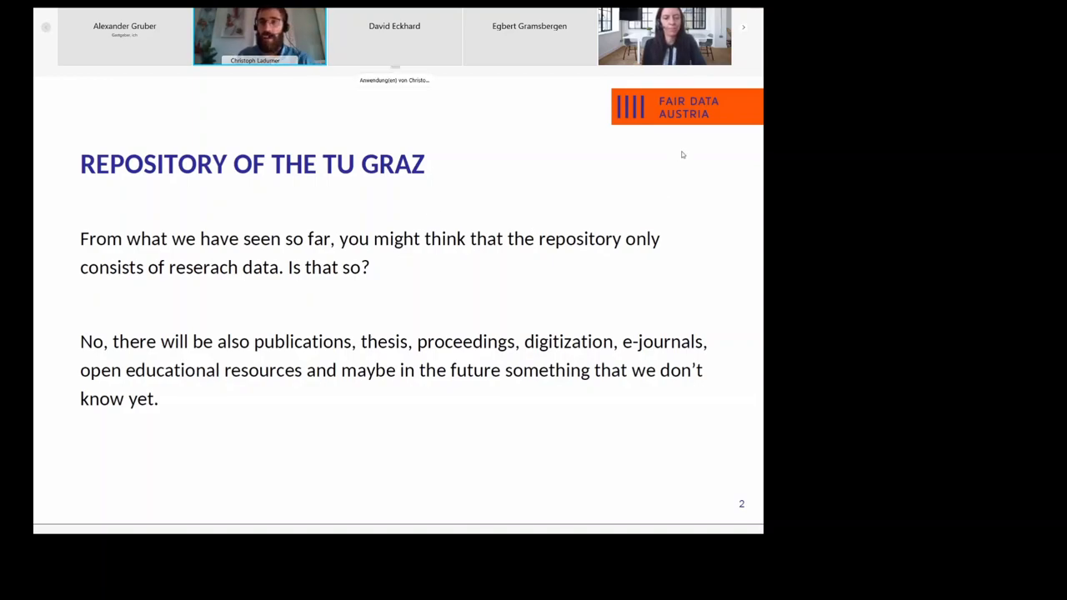
{"action": "mouse_move", "coordinate": [547, 150]}
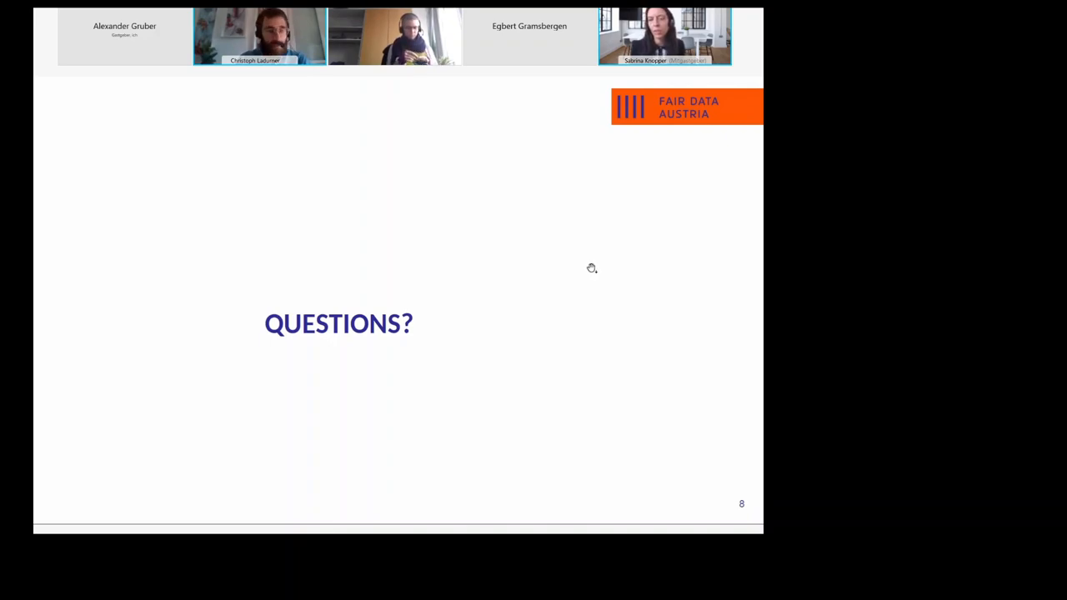
{"action": "mouse_move", "coordinate": [718, 431]}
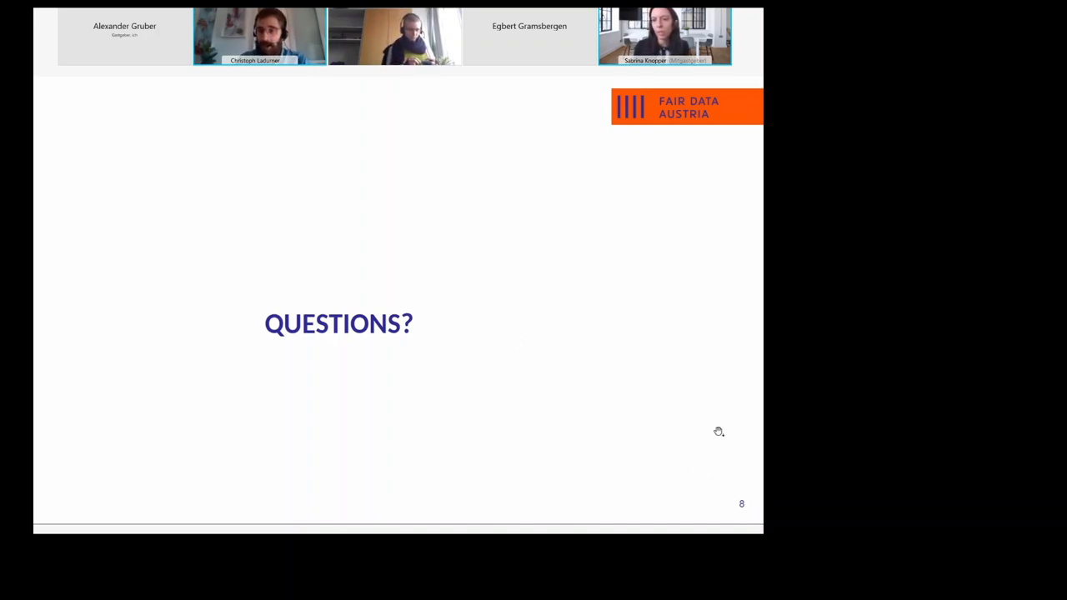
{"action": "mouse_move", "coordinate": [707, 223]}
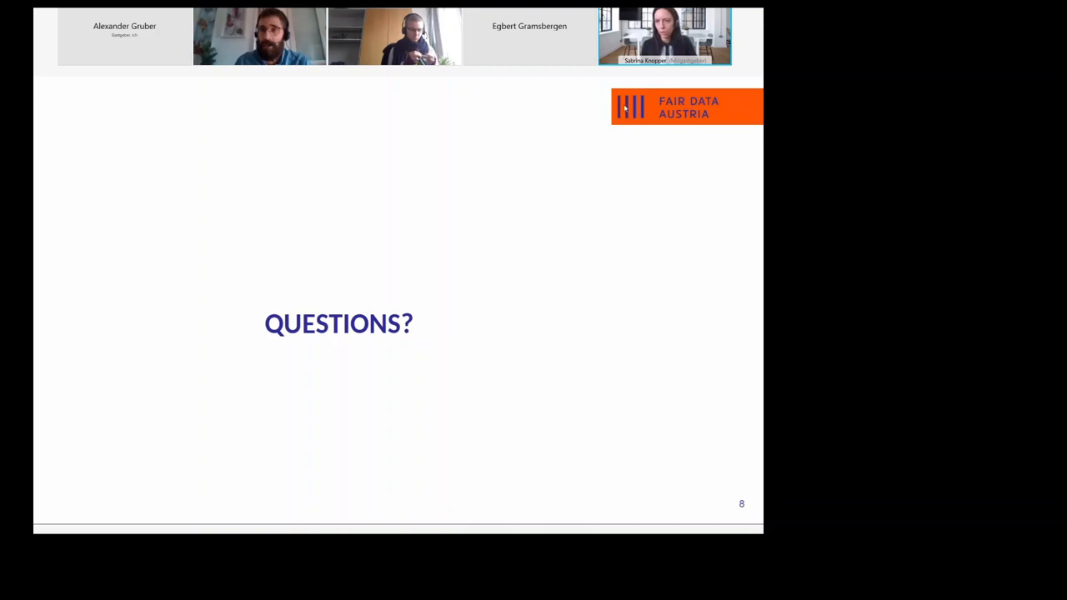
{"action": "mouse_move", "coordinate": [720, 132]}
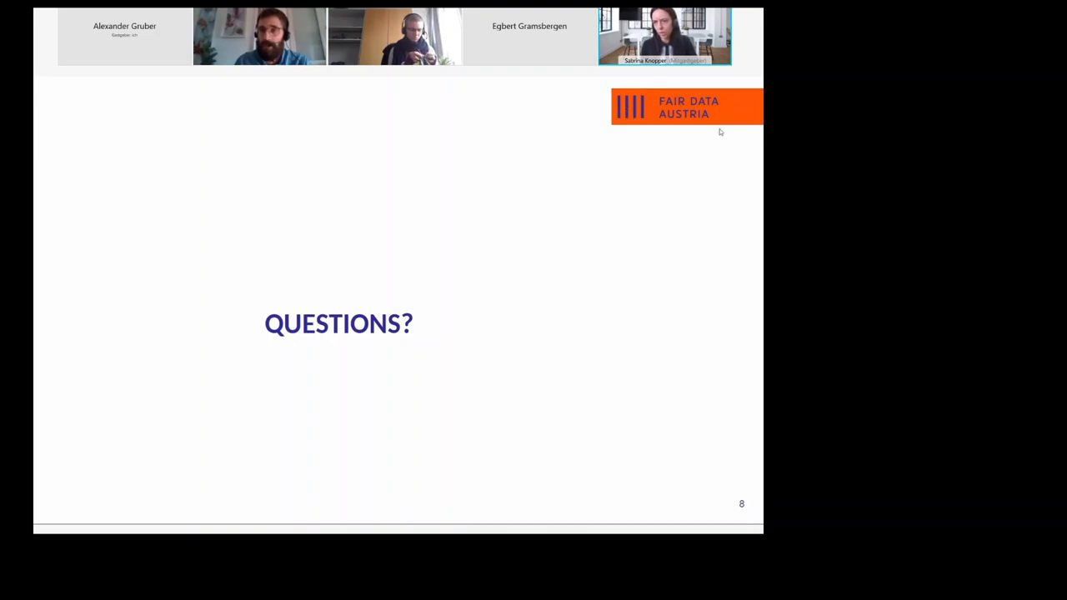
{"action": "mouse_move", "coordinate": [747, 110]}
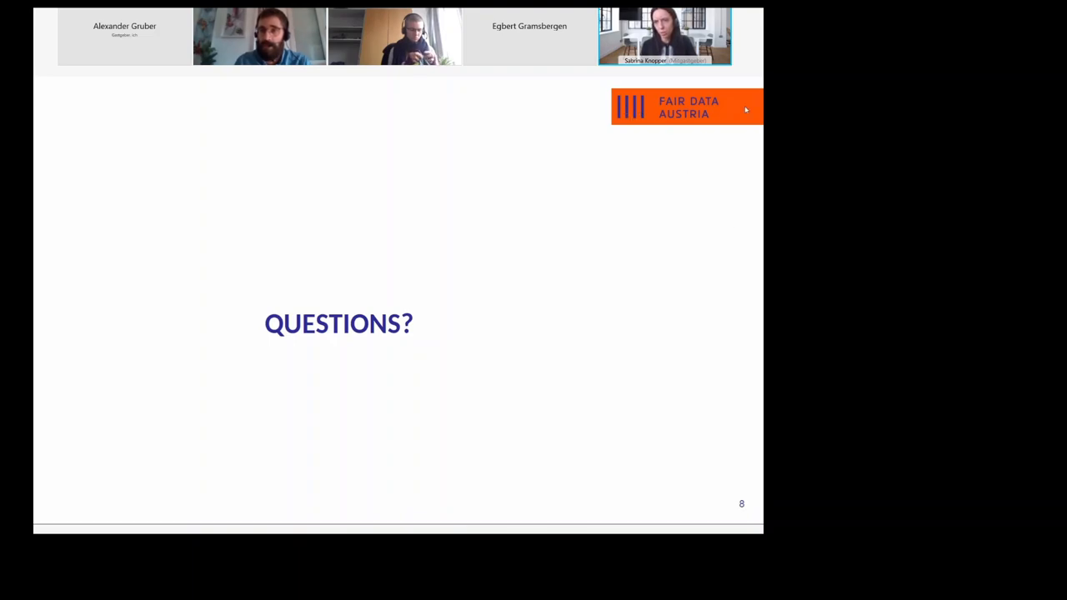
{"action": "mouse_move", "coordinate": [715, 377]}
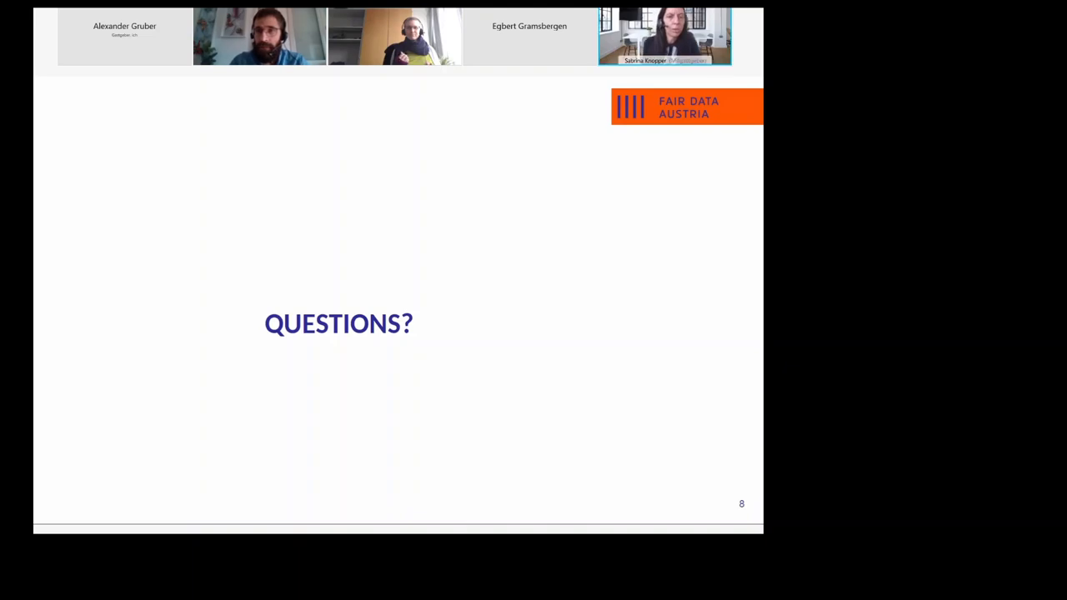
{"action": "mouse_move", "coordinate": [450, 360]}
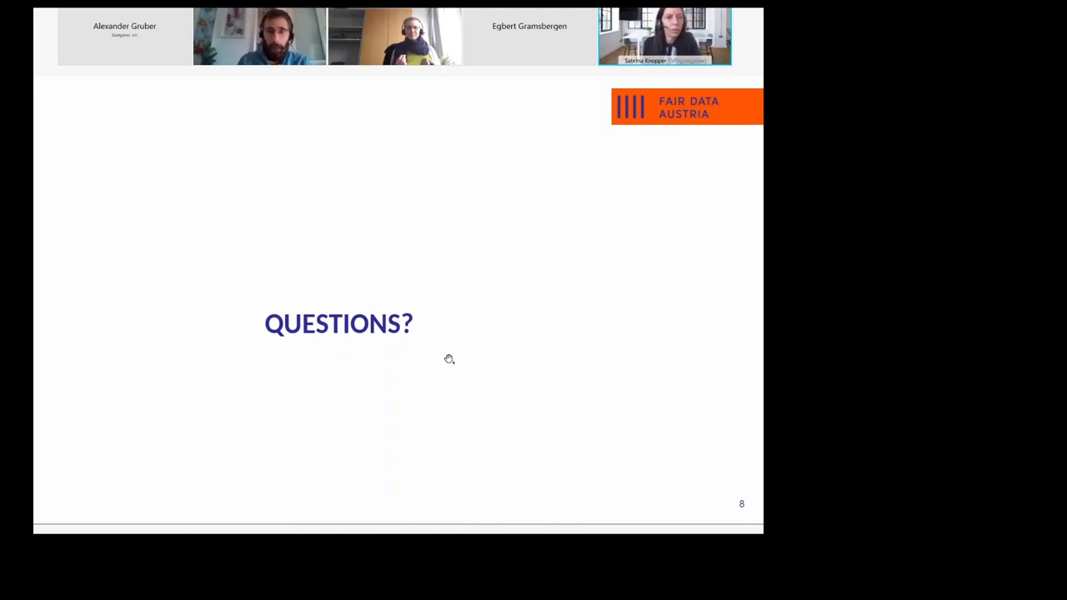